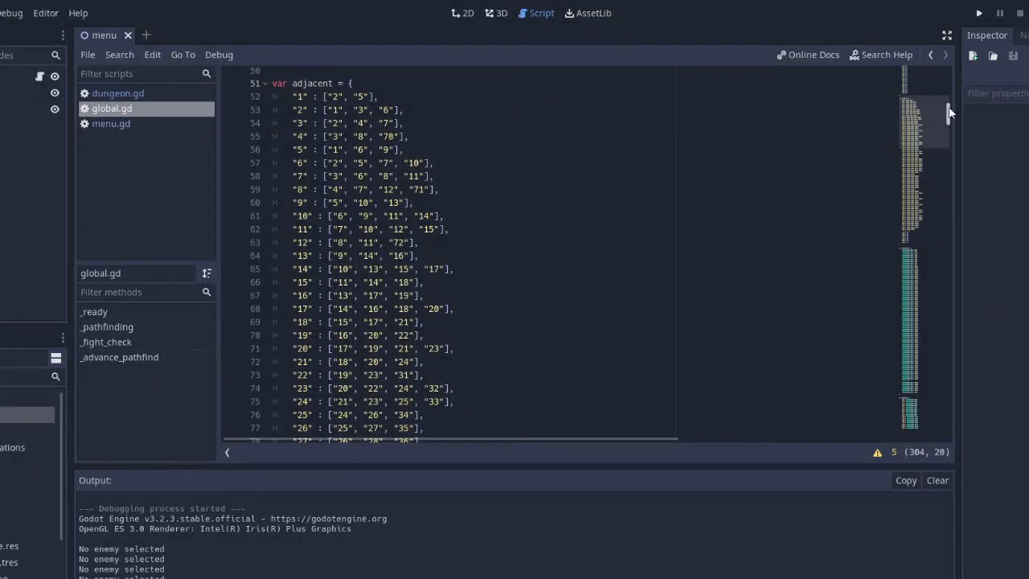
Run the project so the dungeon floor shows characters with highlighted reachable movement tiles.
{"action": "scroll", "scroll_direction": "down", "scroll_amount": 3}
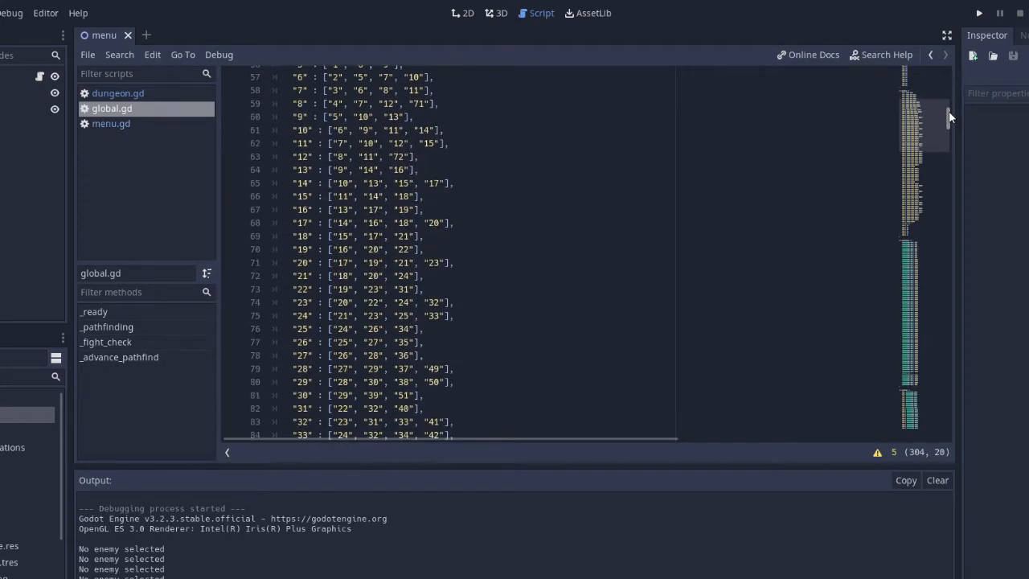
{"action": "scroll", "scroll_direction": "down", "scroll_amount": 3}
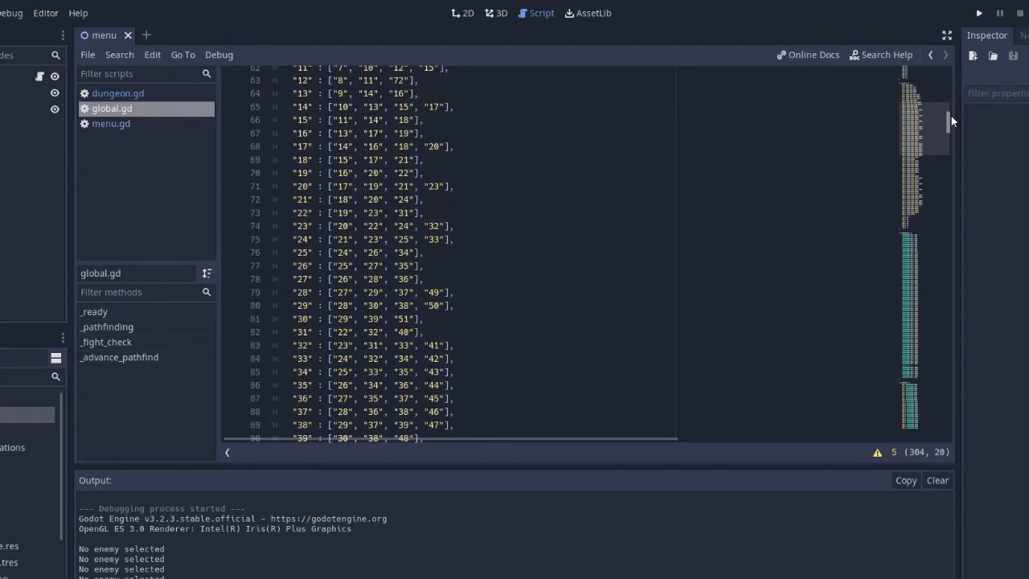
{"action": "scroll", "scroll_direction": "down", "scroll_amount": 3}
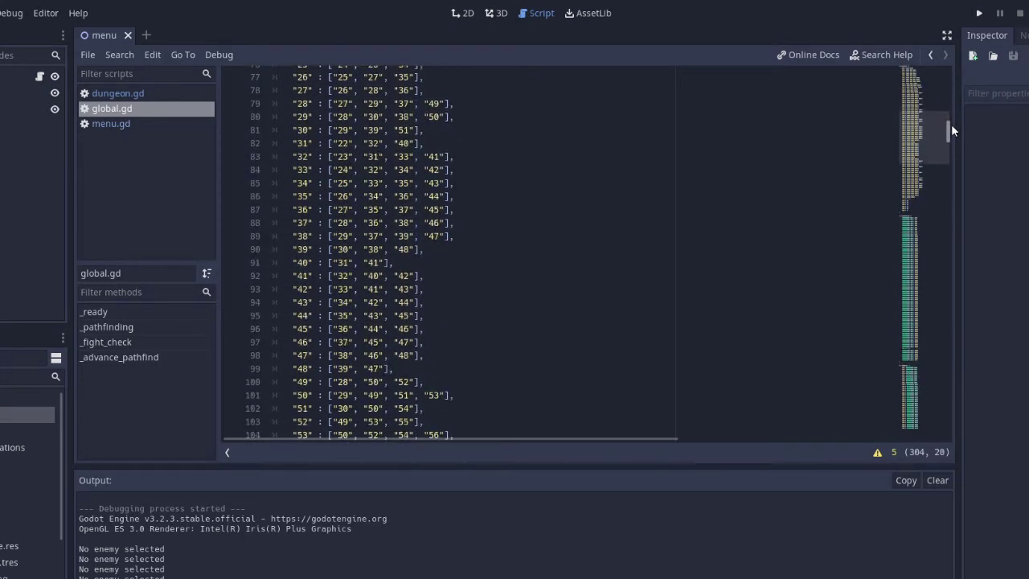
{"action": "scroll", "scroll_direction": "down", "scroll_amount": 3}
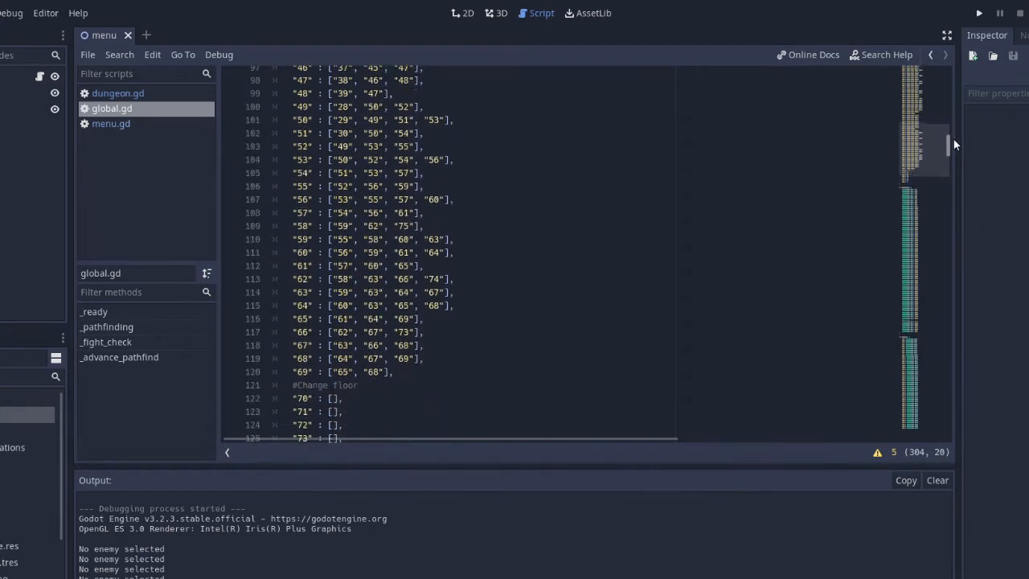
{"action": "scroll", "scroll_direction": "down", "scroll_amount": 3}
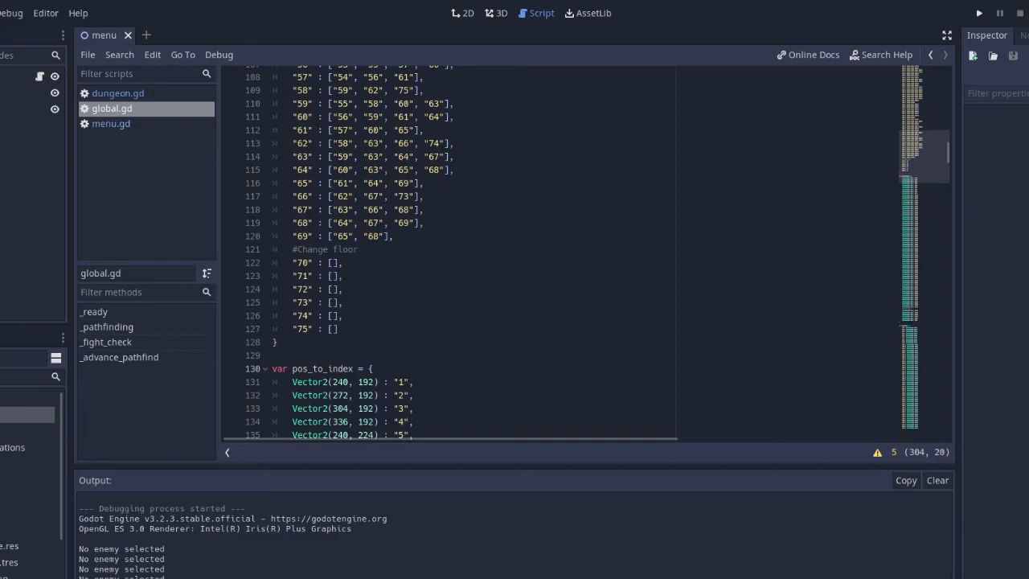
{"action": "left_click", "coordinate": [979, 10]}
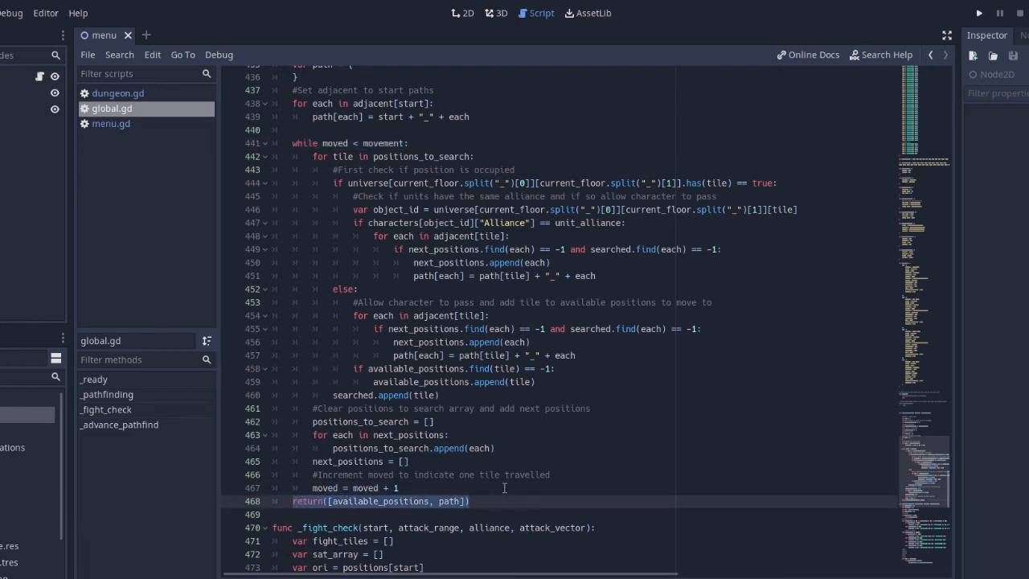
{"action": "mouse_move", "coordinate": [529, 489]}
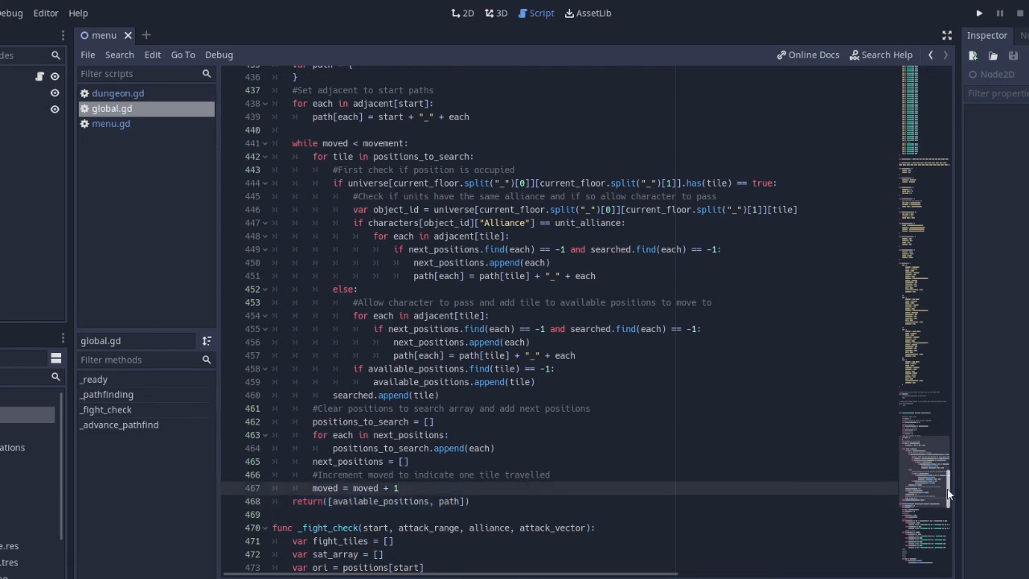
{"action": "left_click", "coordinate": [978, 13]}
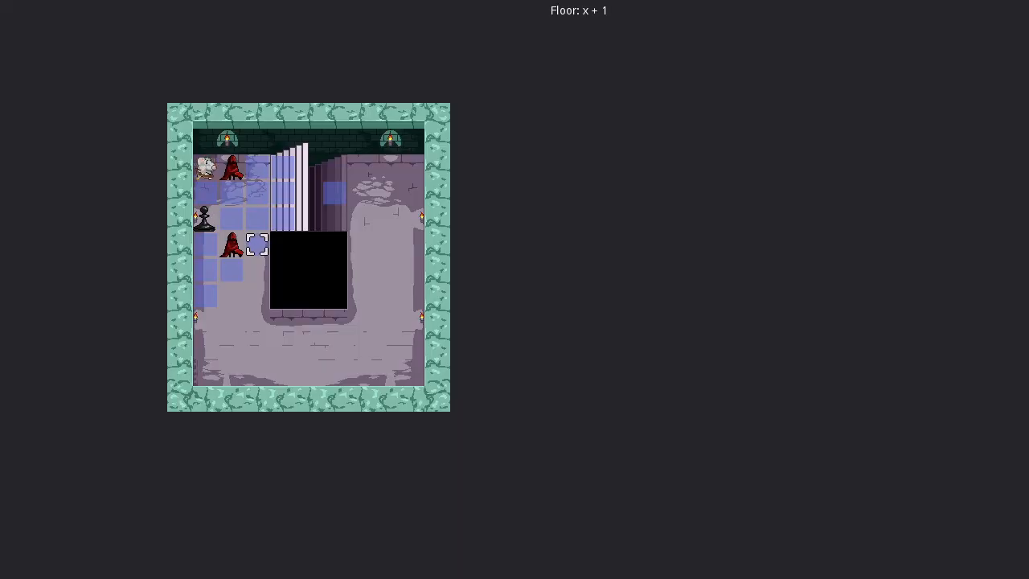